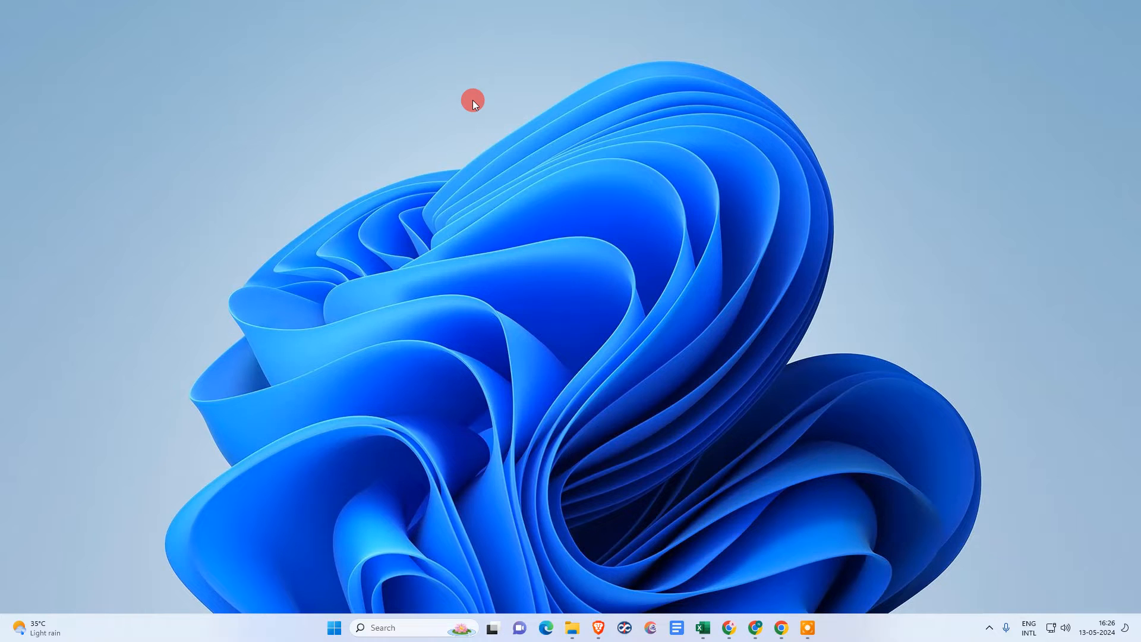
Place the insertion point after the contact details and bring up the Format menu
right_click(472, 98)
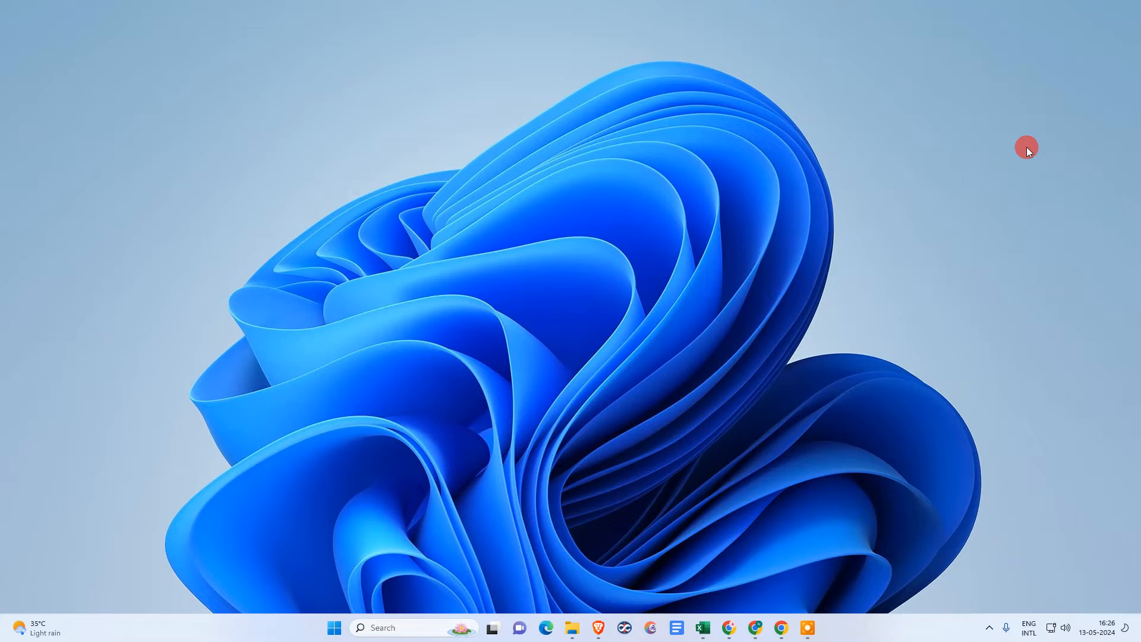
click(754, 627)
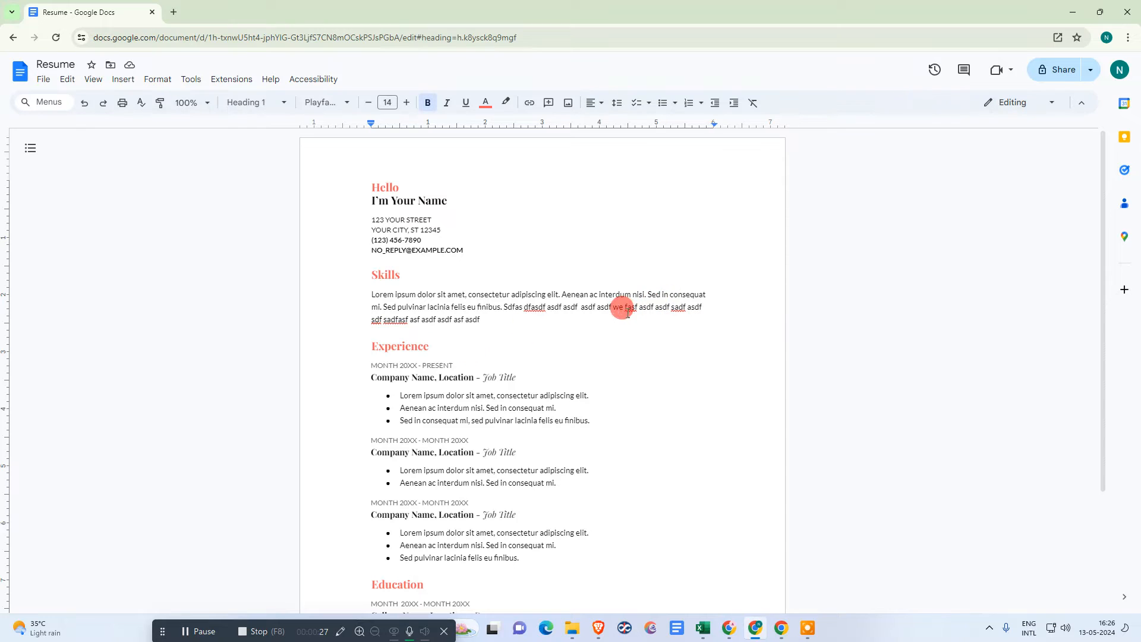
click(505, 298)
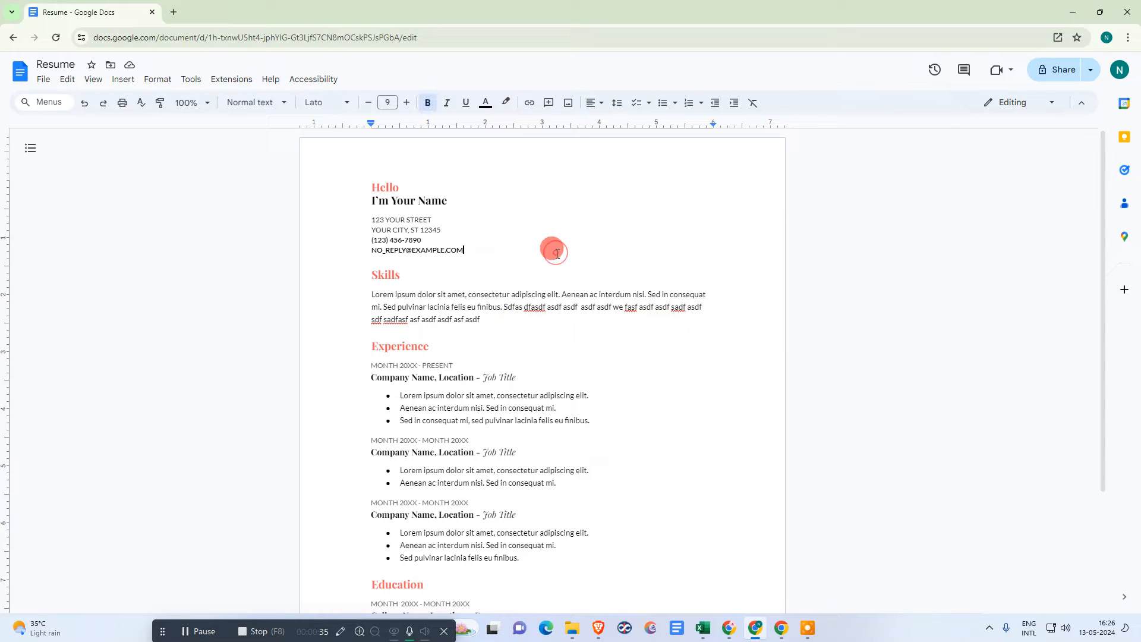
click(158, 79)
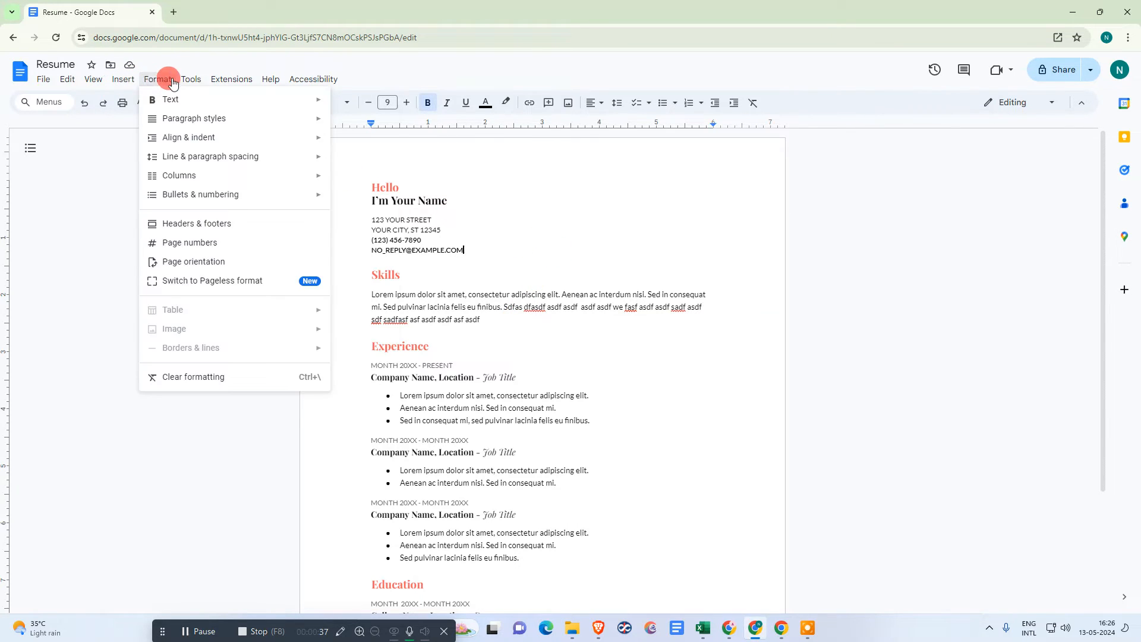
Review the Substitutions list in Tools > Preferences, scrolling through replacements like (c) to ©
click(190, 78)
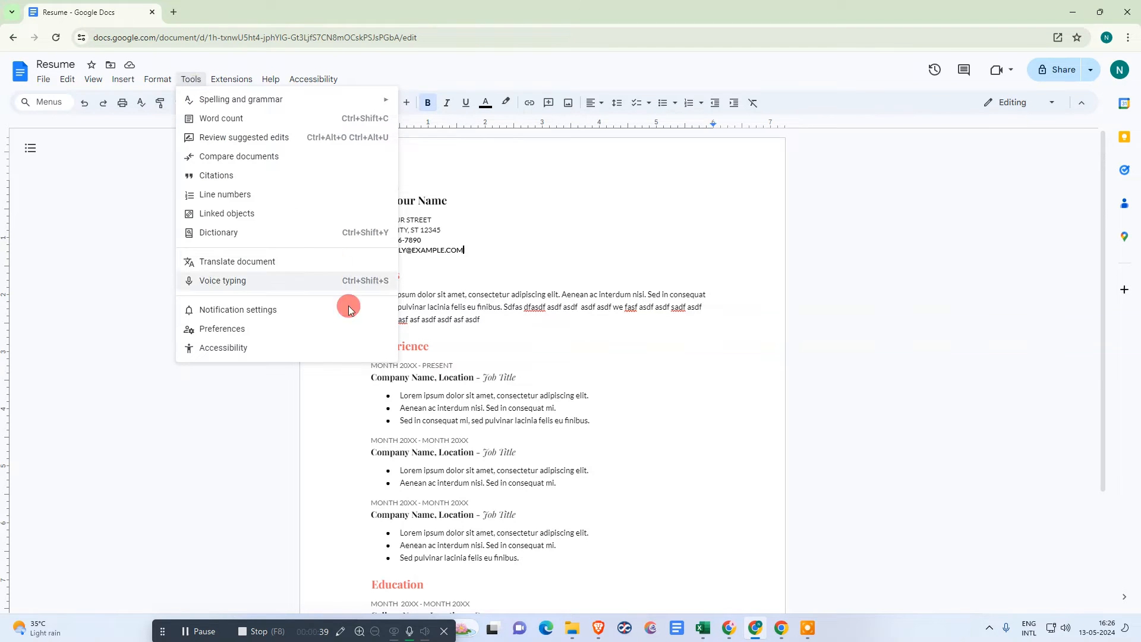
click(221, 329)
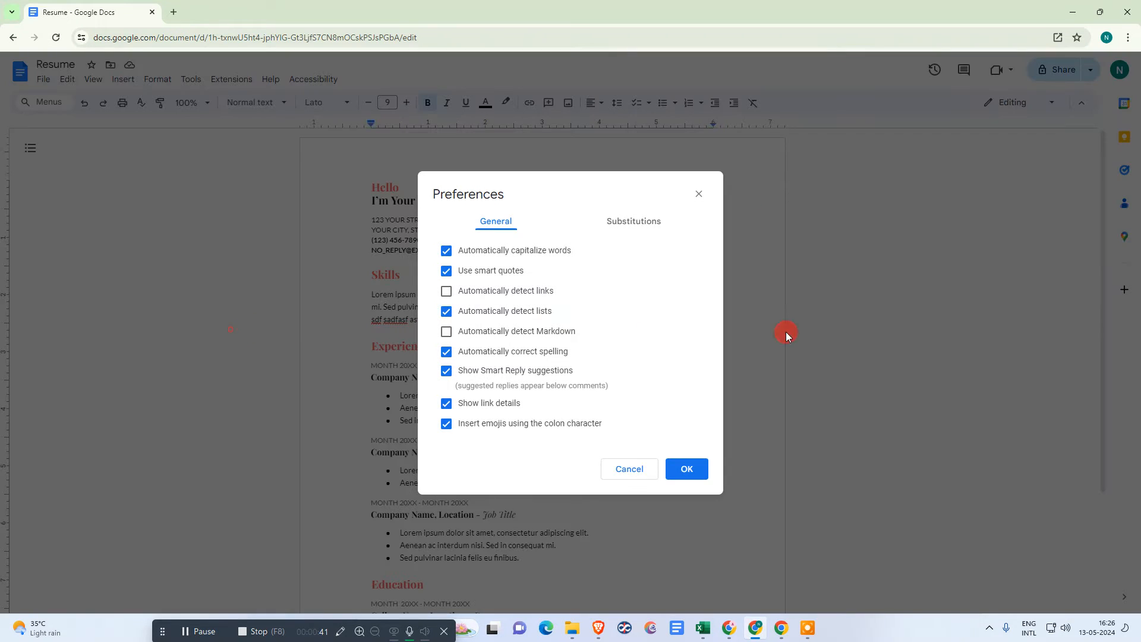
click(632, 221)
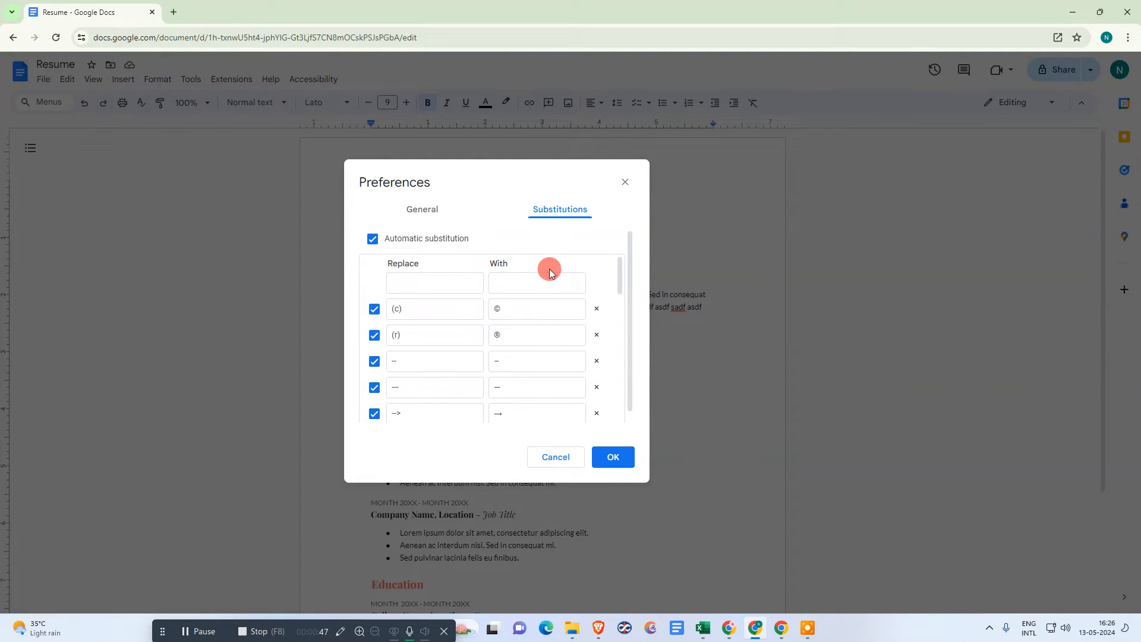
scroll(down, 3)
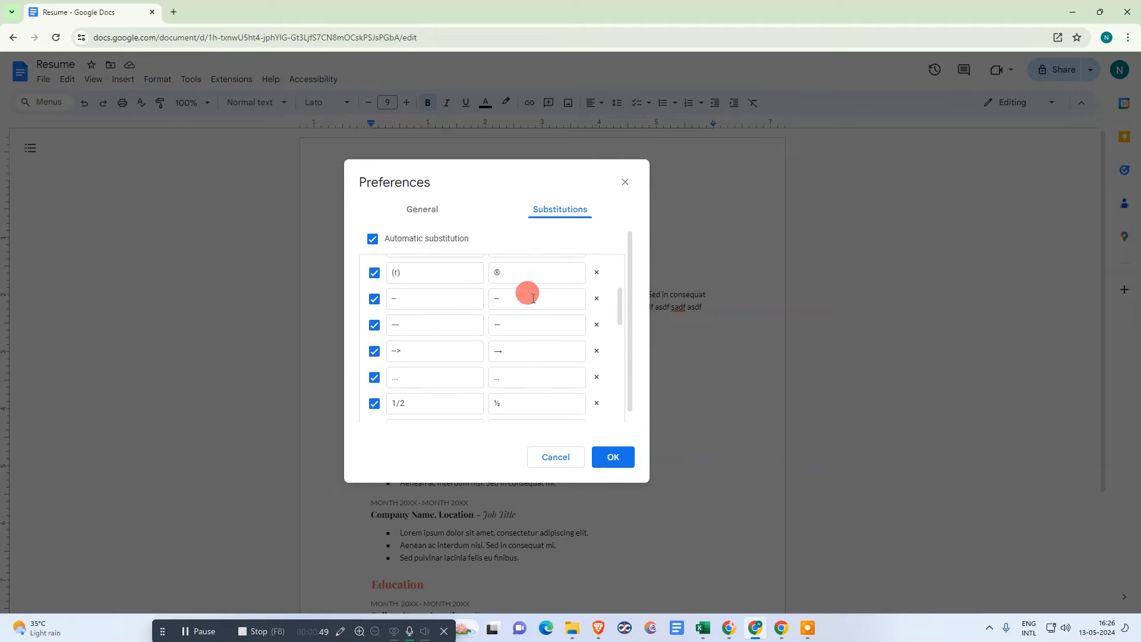
scroll(up, 3)
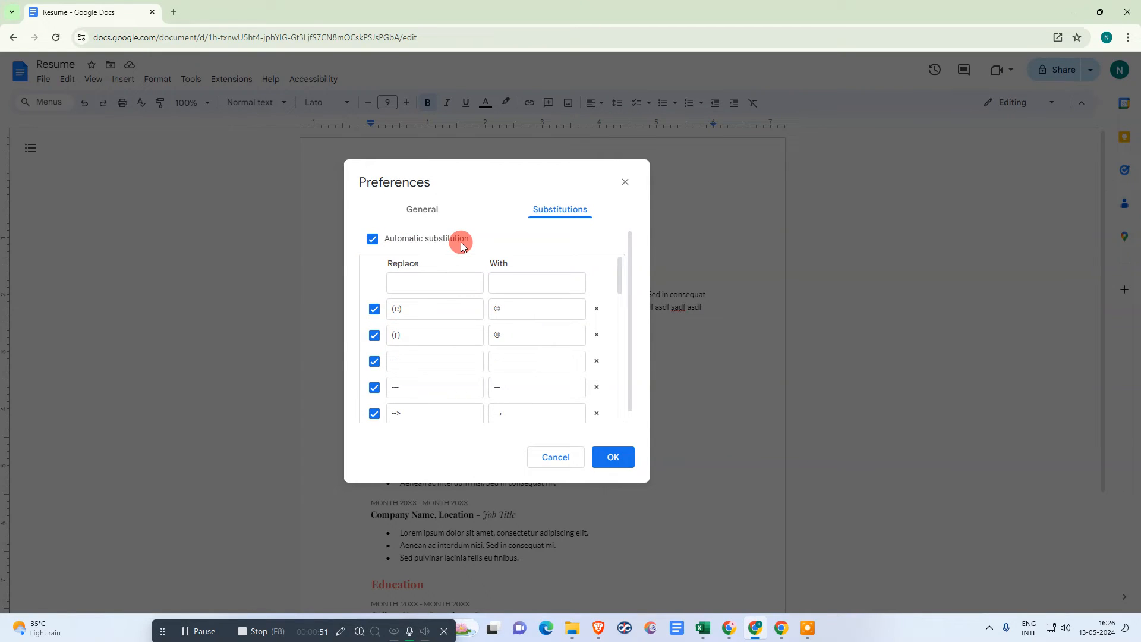
mouse_move(421, 209)
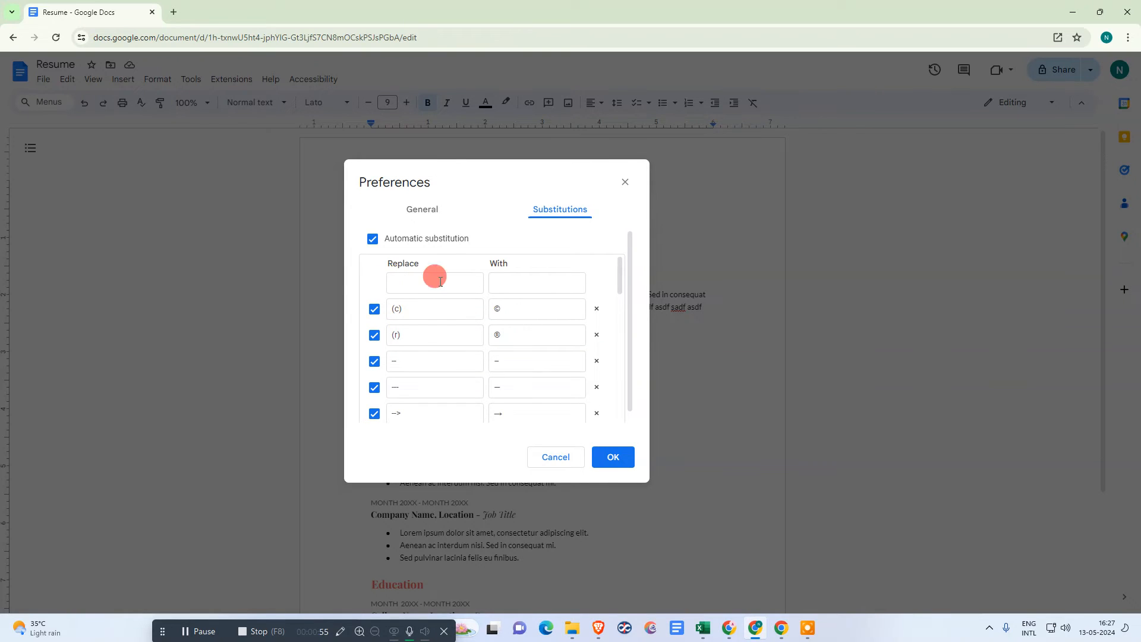
On the General tab, uncheck automatic capitalization and link detection, then confirm with OK
click(421, 209)
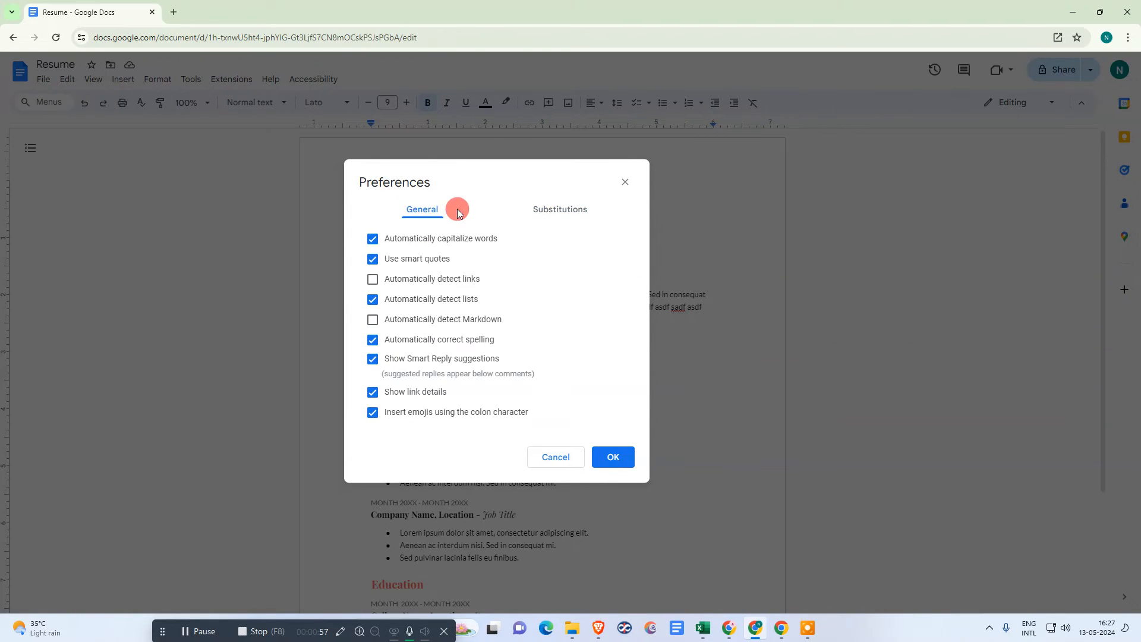
mouse_move(587, 310)
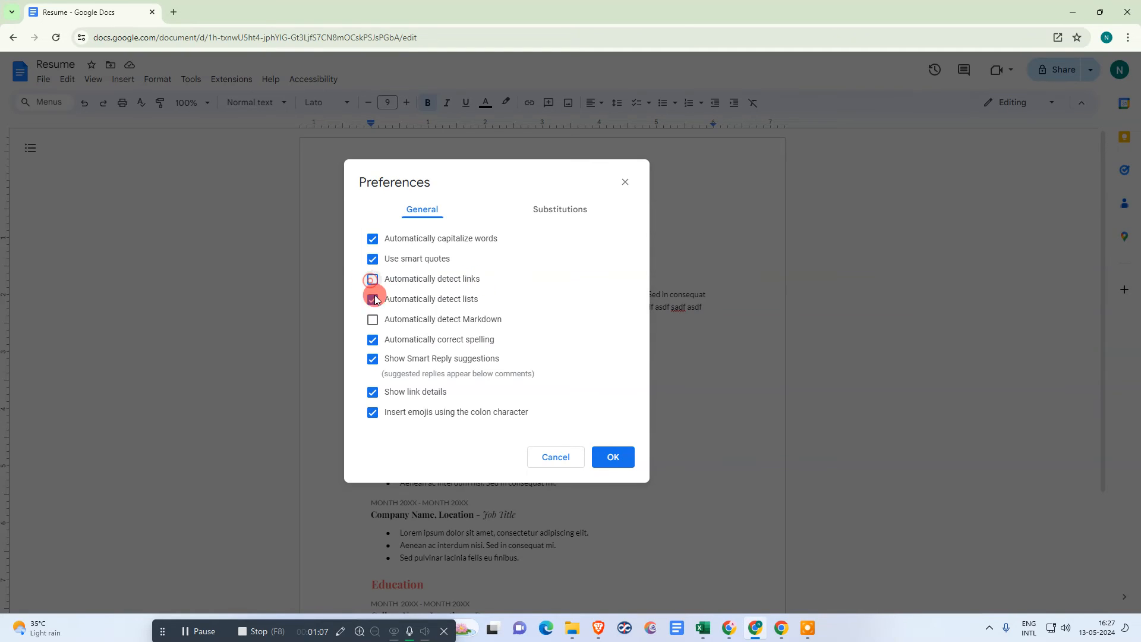
click(372, 278)
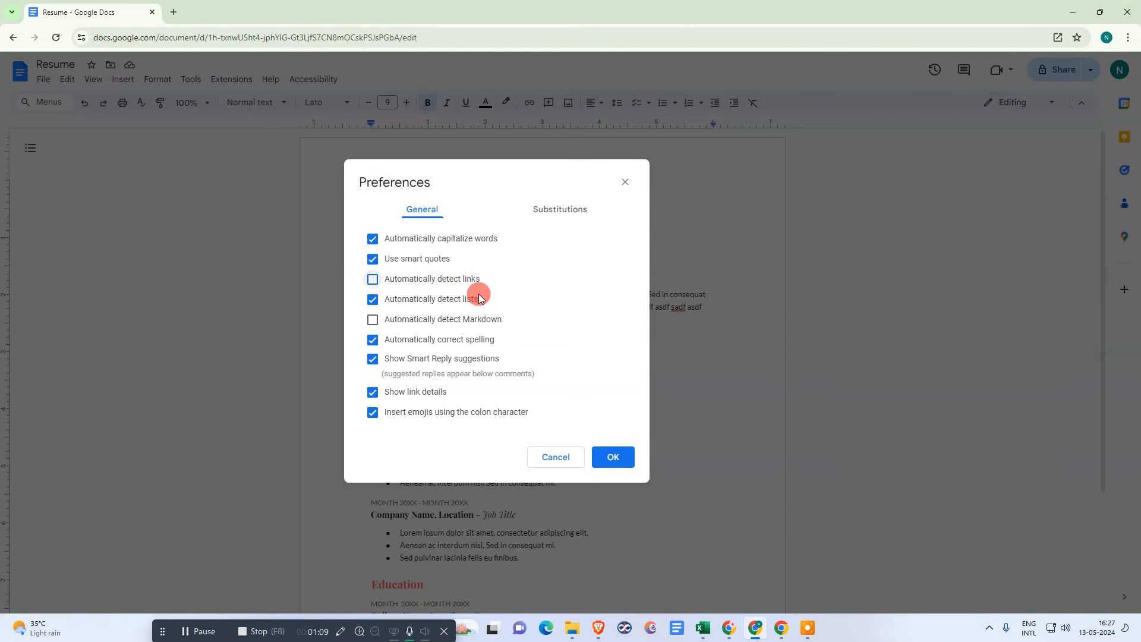
mouse_move(520, 318)
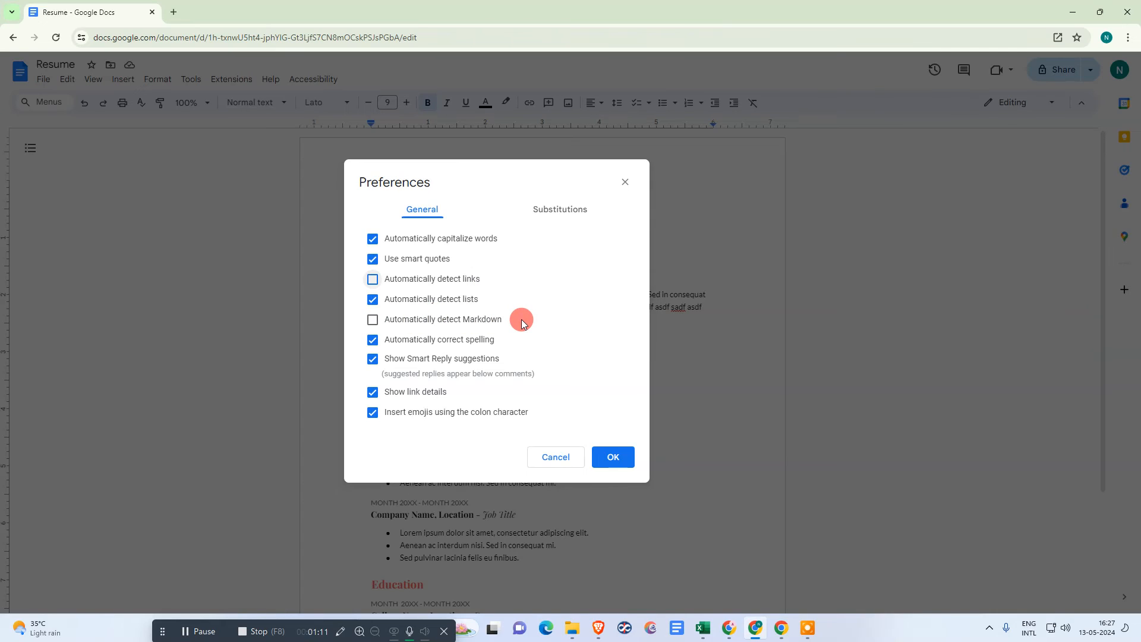
mouse_move(442, 358)
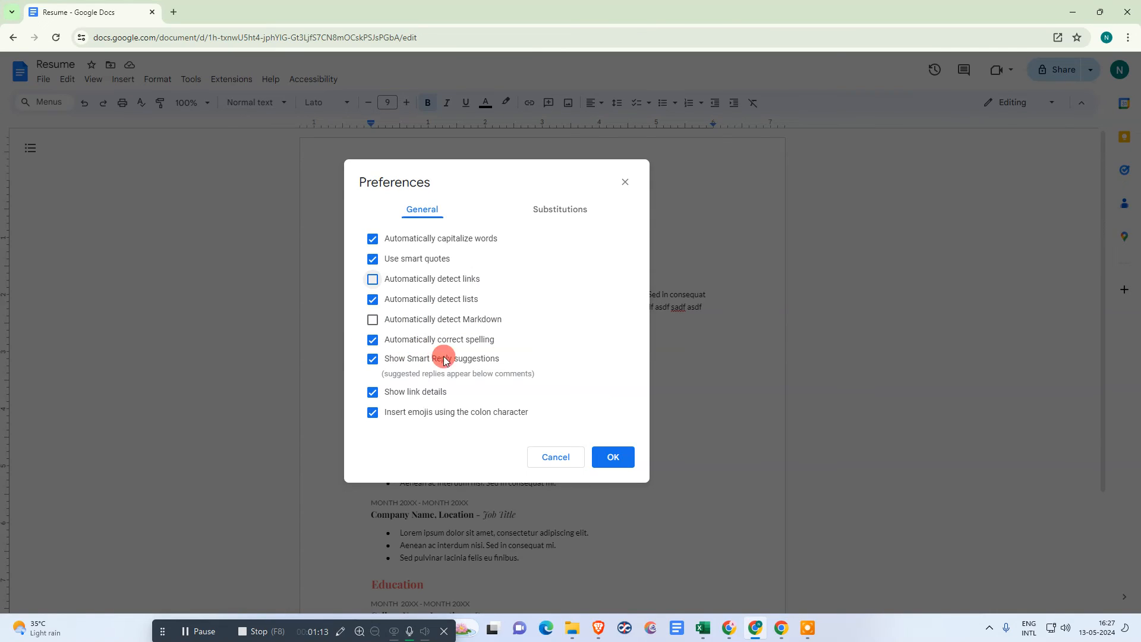
mouse_move(381, 220)
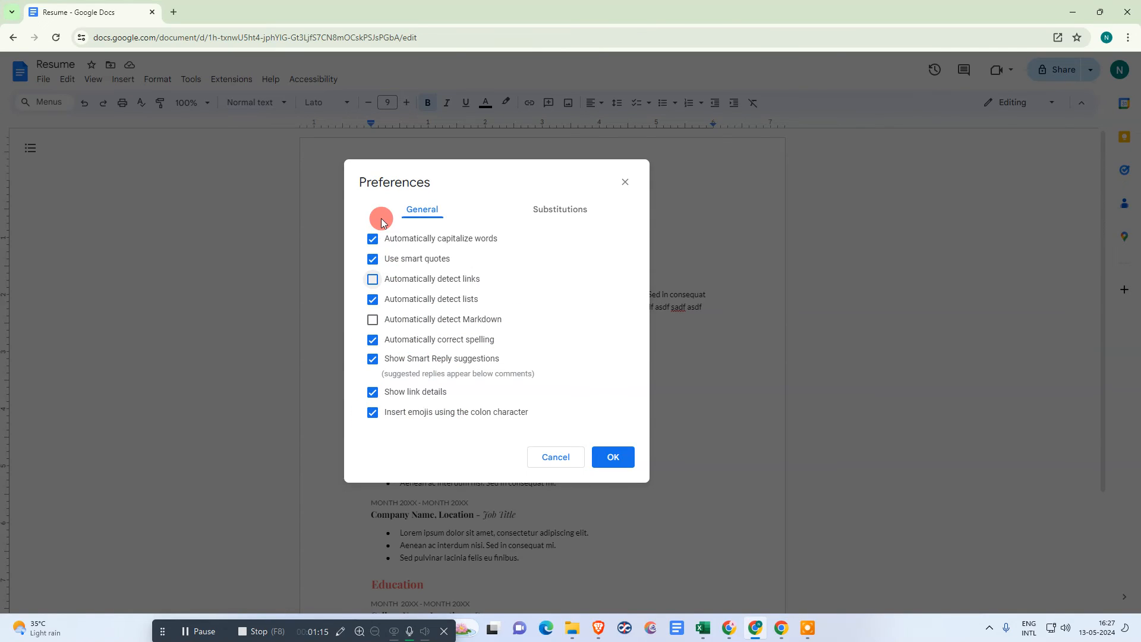
mouse_move(356, 234)
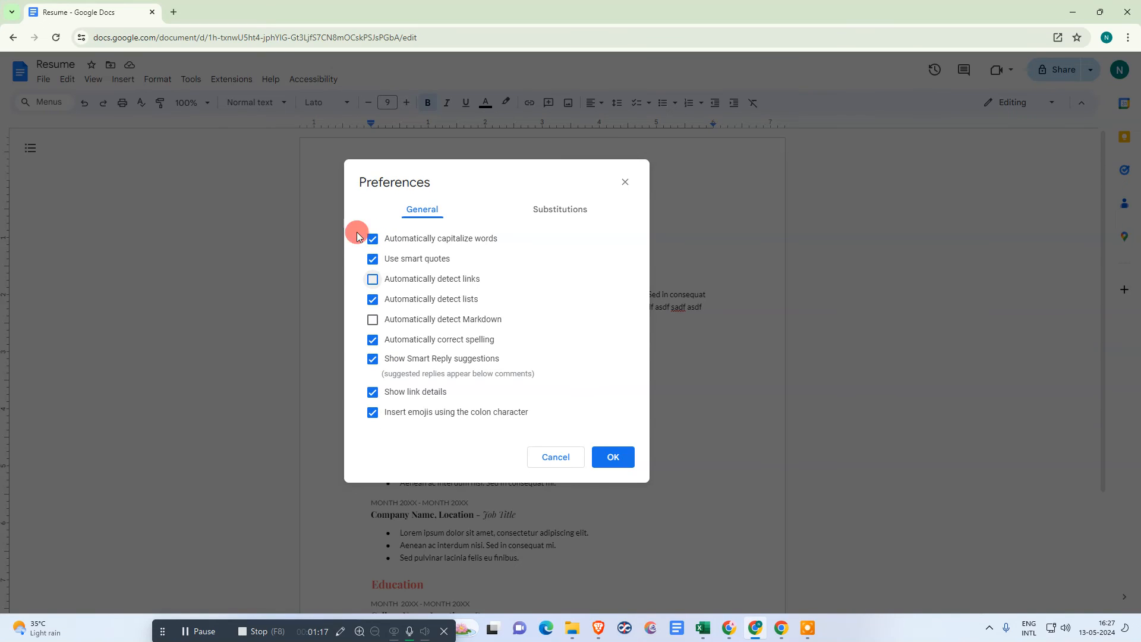
click(372, 239)
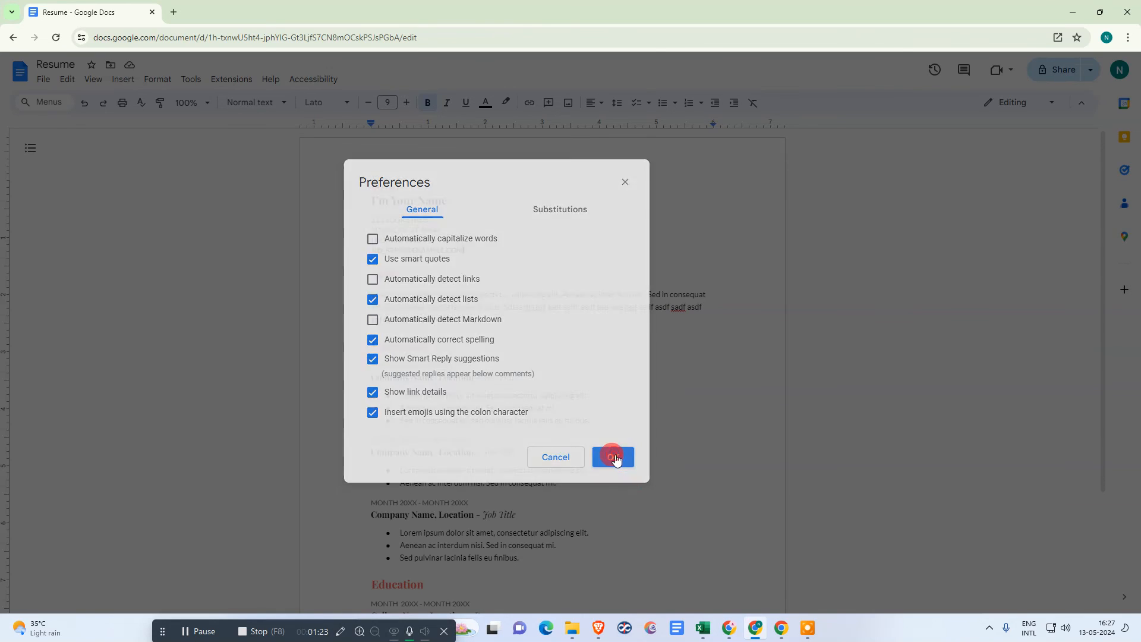
click(611, 456)
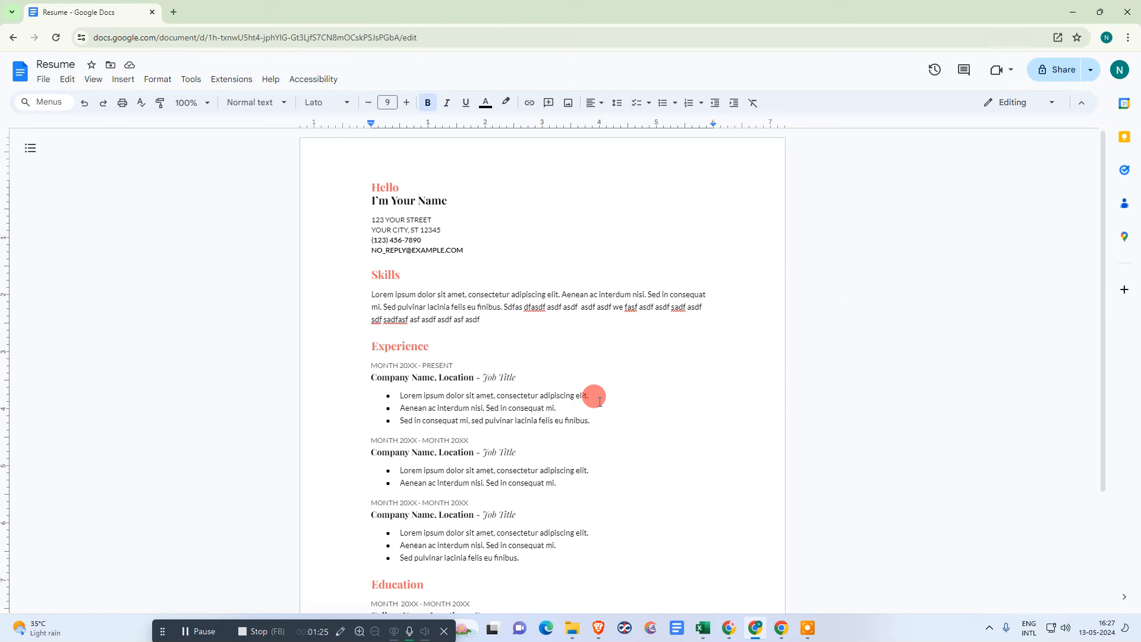